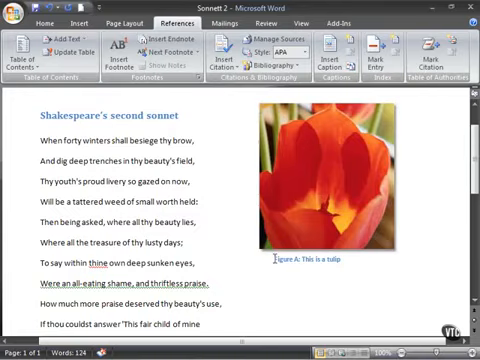
# - Scroll down past the tulip picture to the closing lines of the sonnet
pyautogui.scroll(-3)
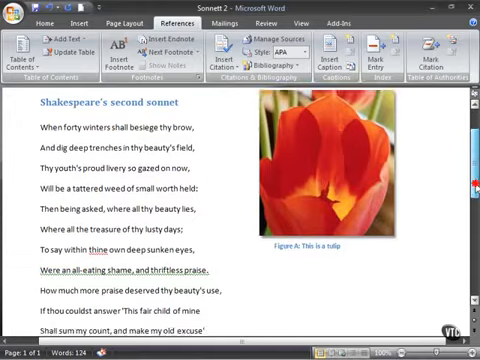
pyautogui.scroll(-3)
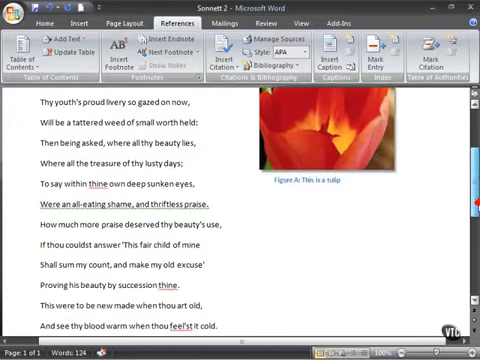
pyautogui.scroll(-3)
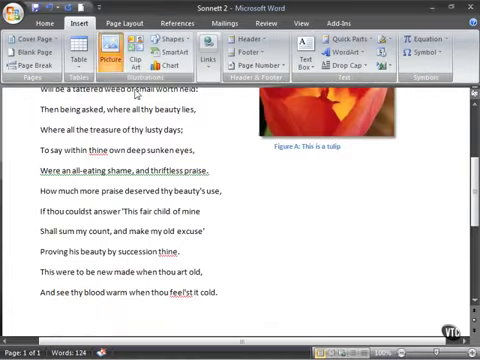
# - Insert the handshovel picture below the tulip beside the sonnet's closing lines
pyautogui.click(114, 48)
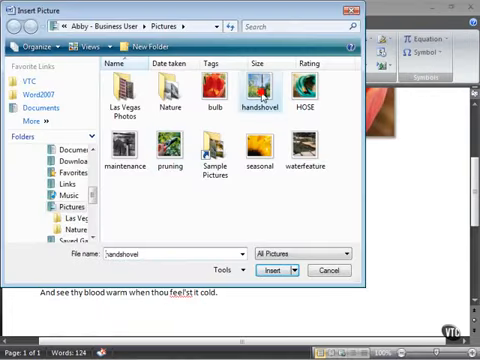
pyautogui.click(277, 270)
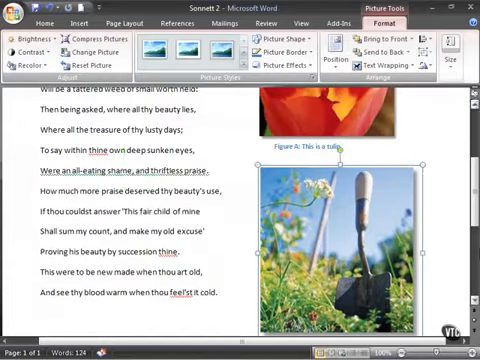
pyautogui.scroll(-3)
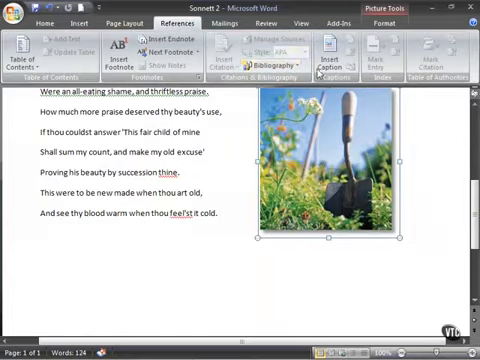
# - Start a caption on the shovel picture reading 'Figure B: This is a shovel'
pyautogui.click(351, 52)
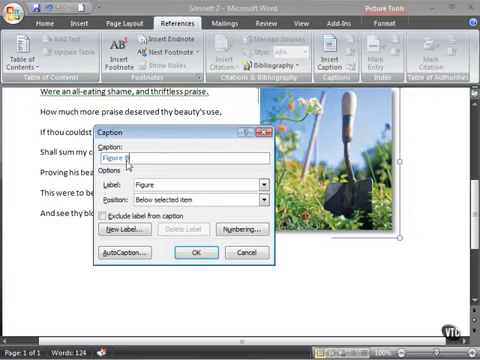
pyautogui.write('B: This is a')
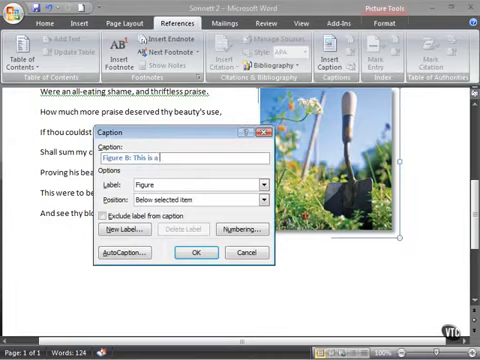
pyautogui.write('shovel')
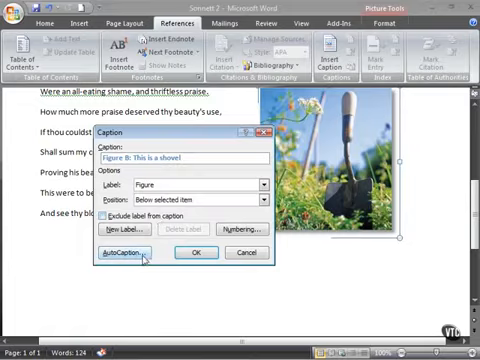
# - Create an 'Illustration' caption label in AutoCaption for inserted PowerPoint slides
pyautogui.click(120, 252)
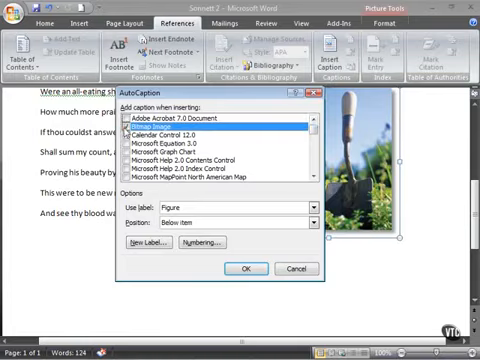
pyautogui.scroll(-3)
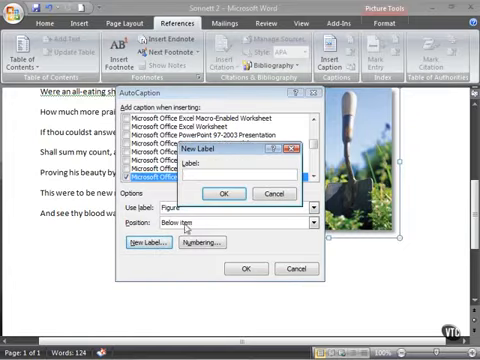
pyautogui.write('PI')
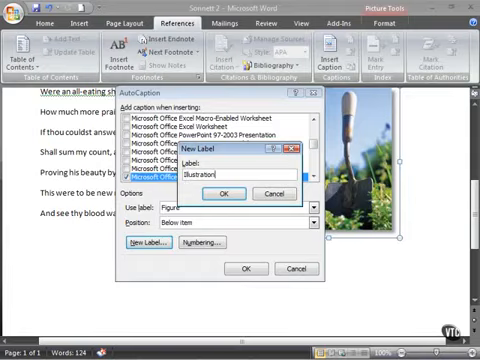
pyautogui.click(229, 193)
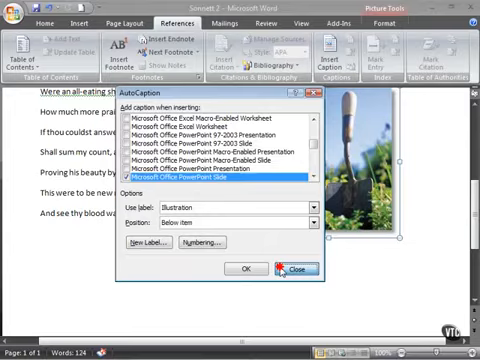
# - Close AutoCaption and apply the caption 'Figure B: shovel' to the shovel picture
pyautogui.click(288, 267)
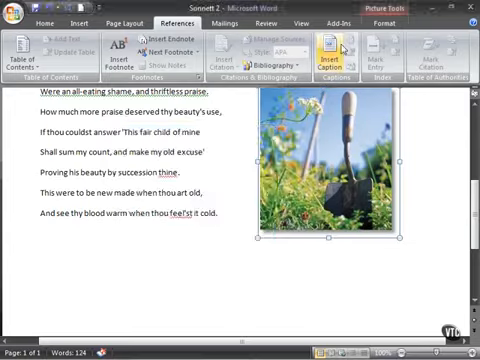
pyautogui.click(329, 50)
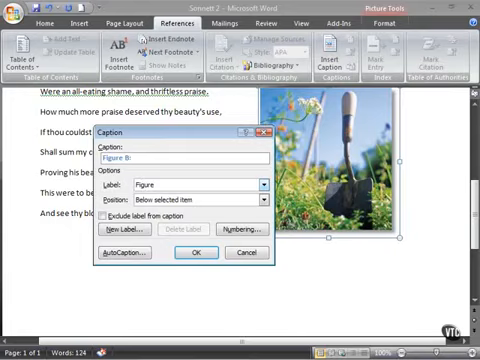
pyautogui.write('shovel')
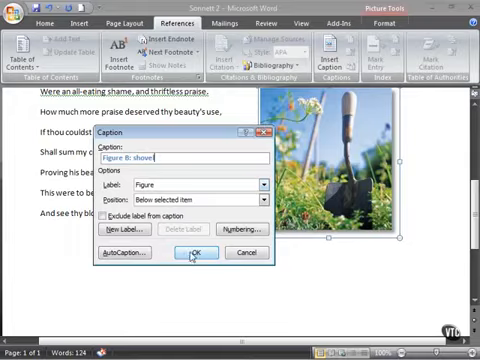
pyautogui.click(197, 252)
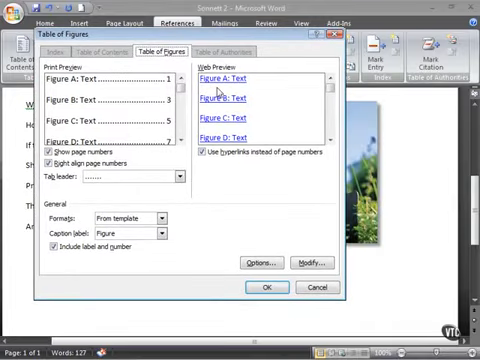
pyautogui.moveTo(288, 238)
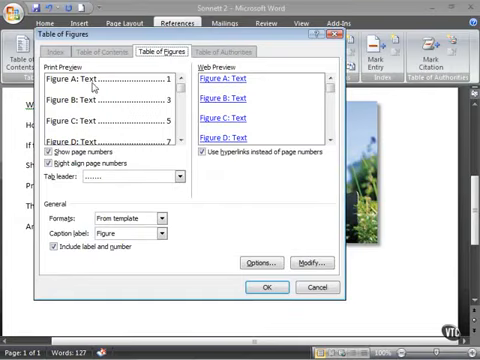
pyautogui.moveTo(192, 249)
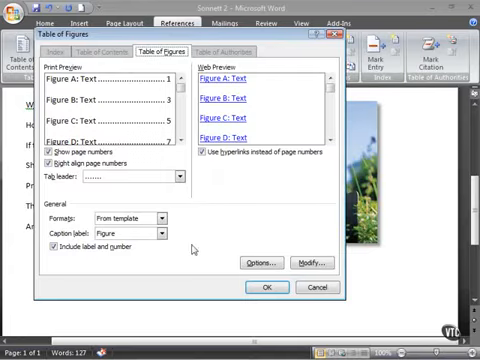
pyautogui.moveTo(266, 288)
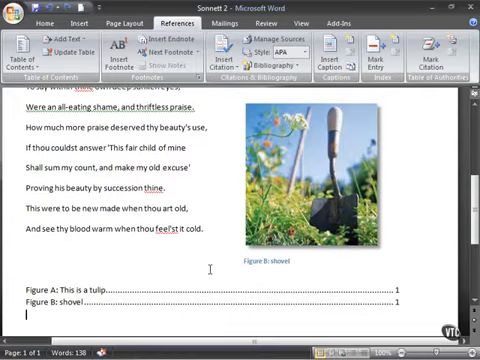
# - Confirm the table of figures listing 'Figure A: This is a tulip' and 'Figure B: shovel'
pyautogui.click(265, 262)
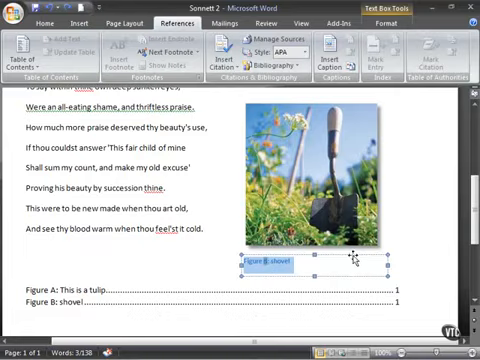
# - Select the shovel caption and move it beneath the tulip picture
pyautogui.scroll(3)
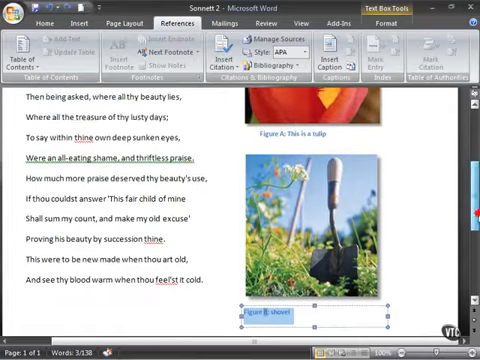
pyautogui.scroll(-3)
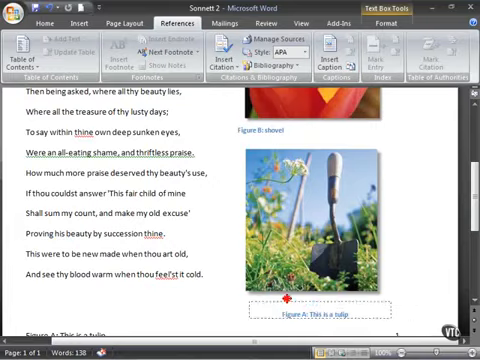
pyautogui.click(310, 299)
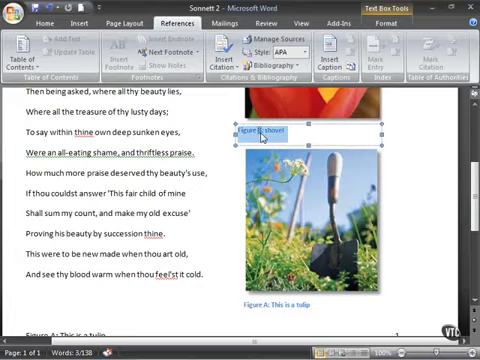
# - Update the moved caption's field so it reads 'Figure A: shovel', then select the tulip caption
pyautogui.rightClick(255, 133)
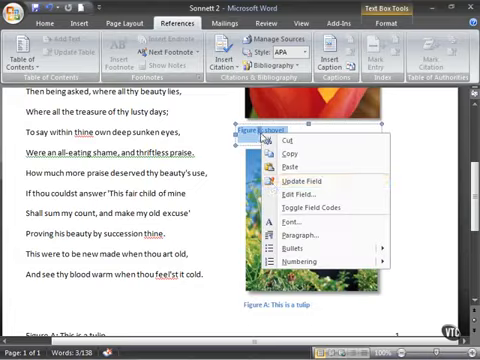
pyautogui.moveTo(330, 185)
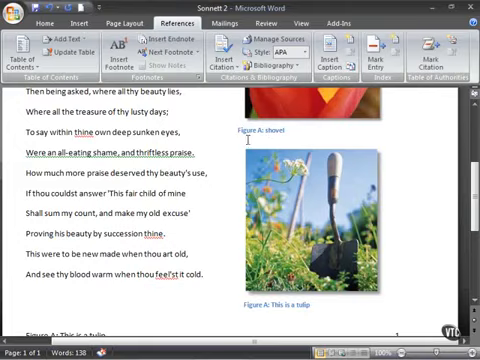
pyautogui.click(290, 303)
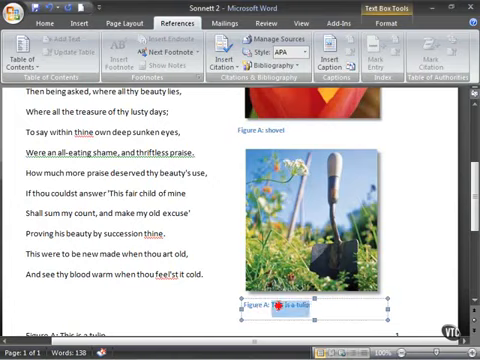